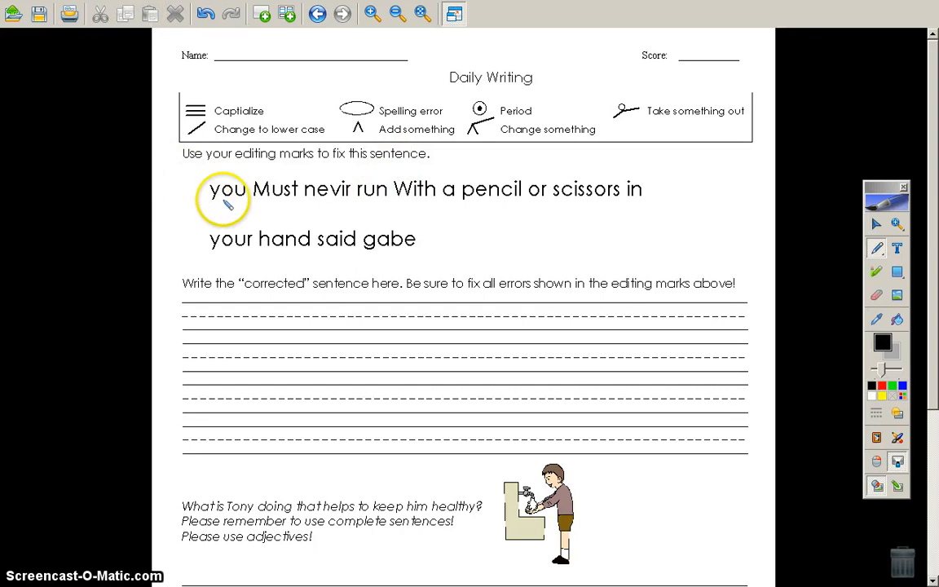
pyautogui.moveTo(636, 196)
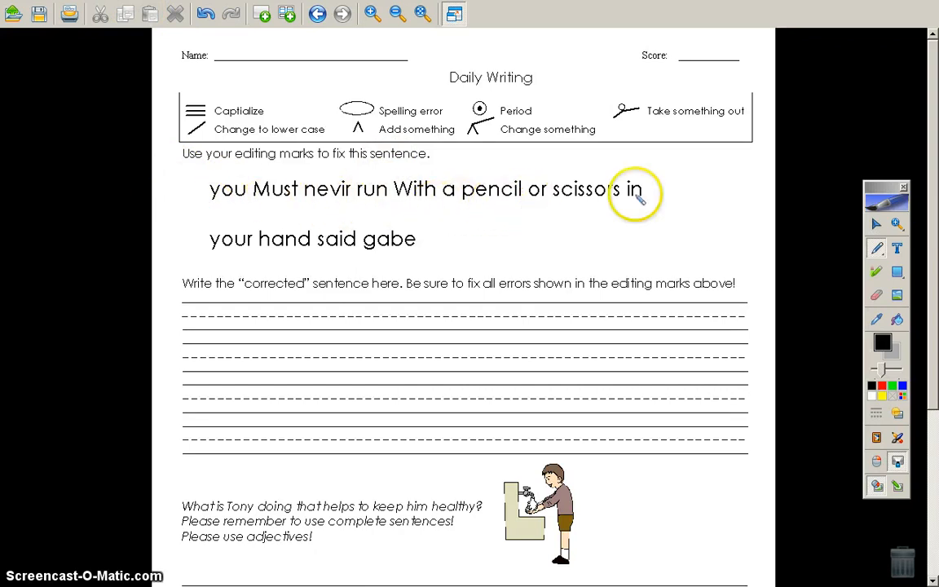
pyautogui.moveTo(383, 271)
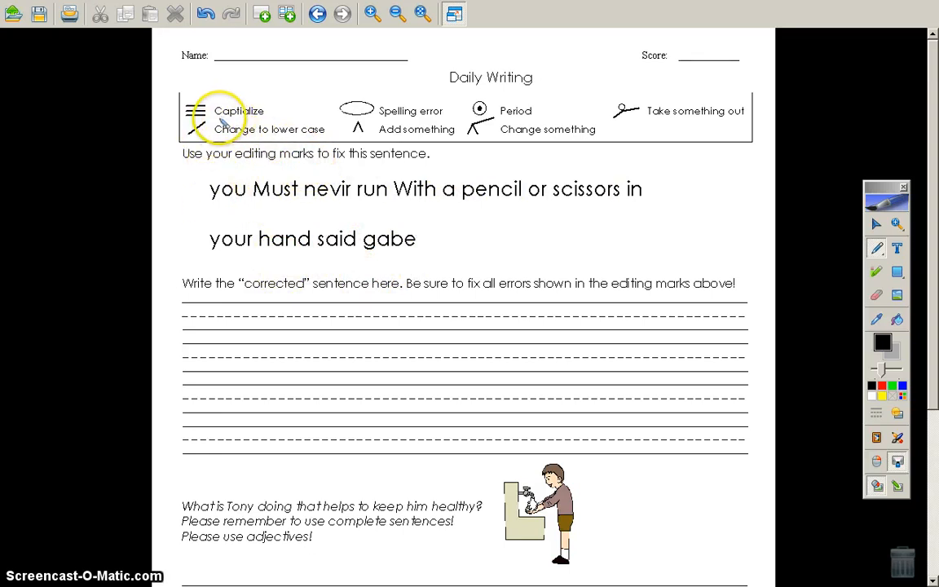
pyautogui.moveTo(216, 195)
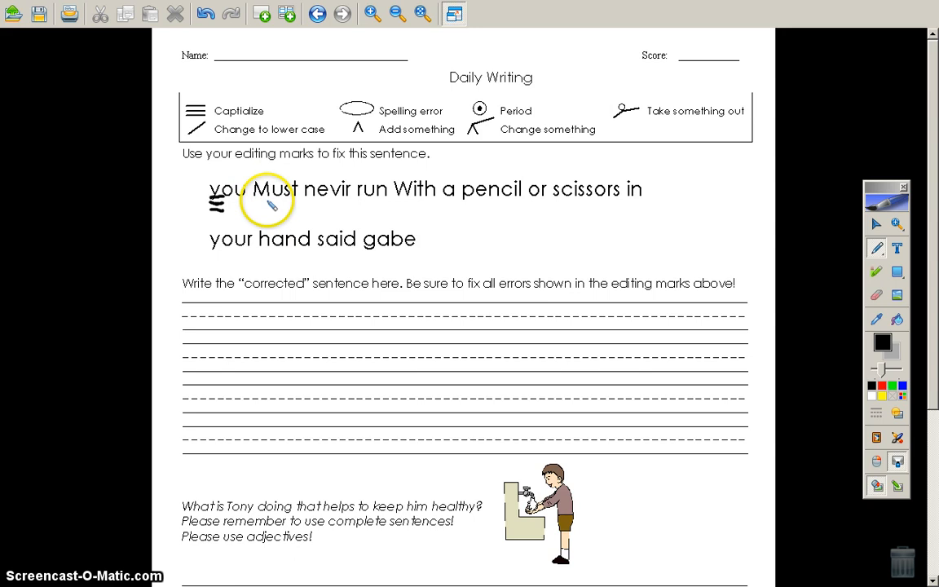
pyautogui.moveTo(204, 136)
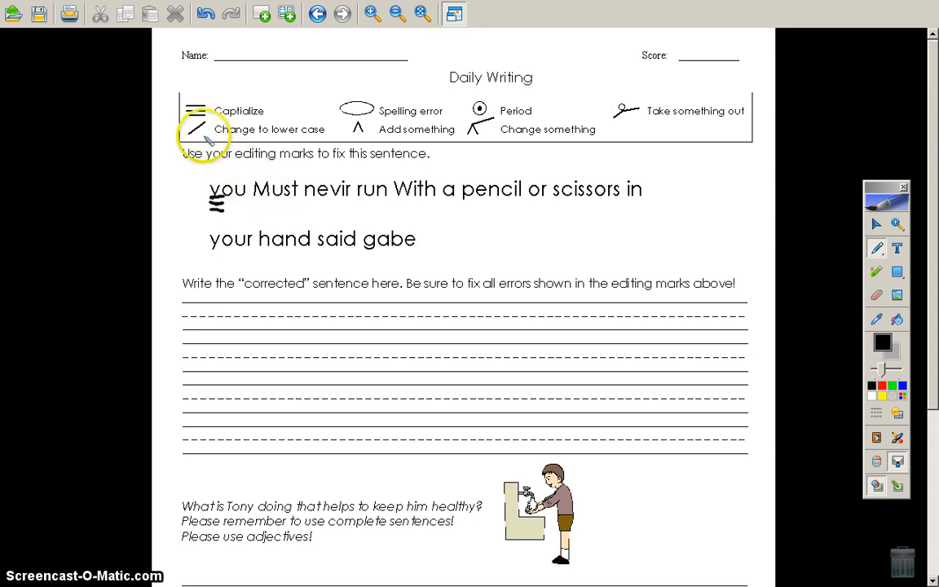
pyautogui.moveTo(260, 188)
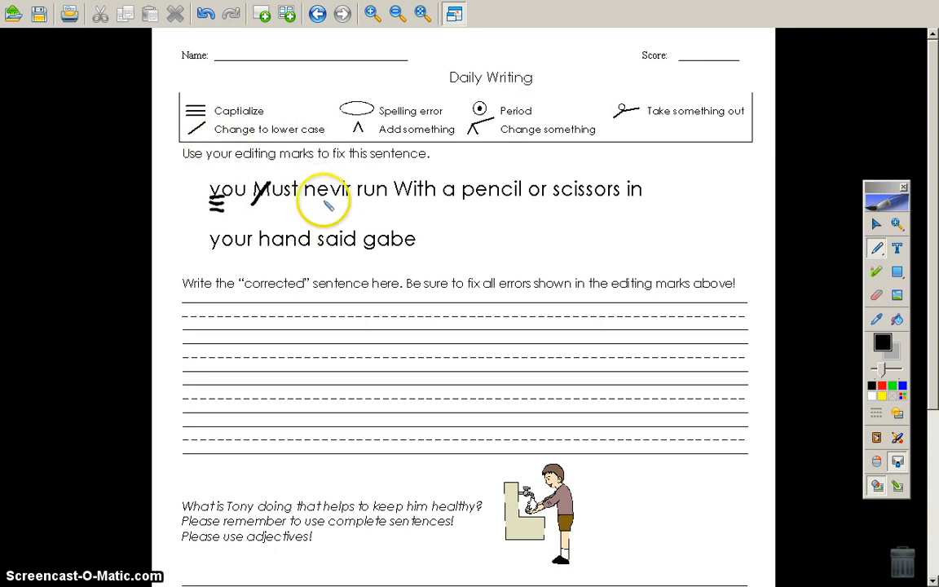
pyautogui.moveTo(334, 180)
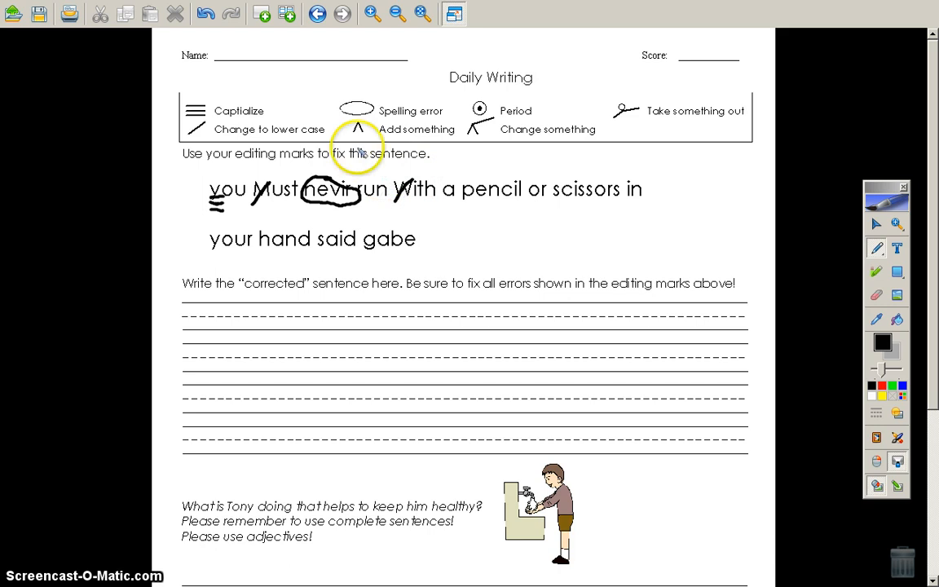
pyautogui.moveTo(491, 214)
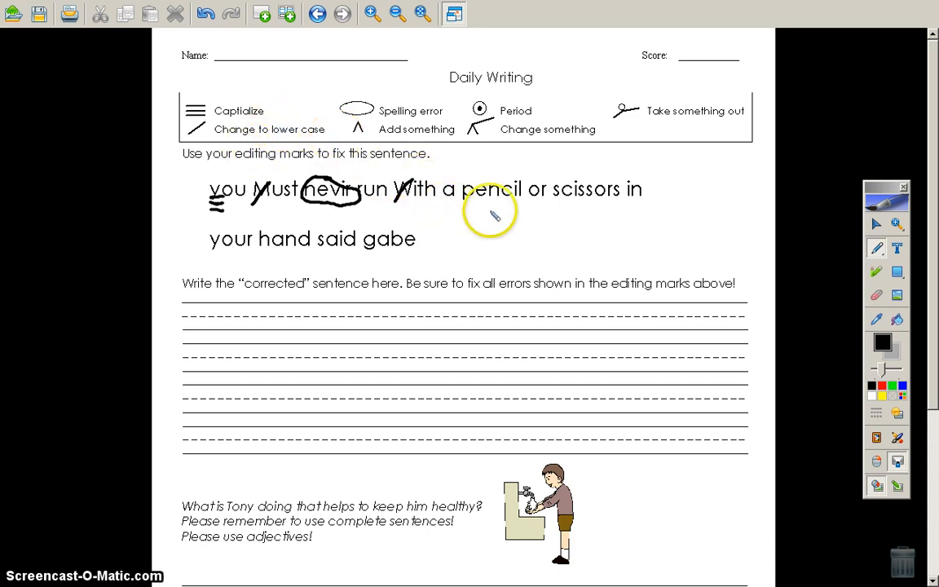
pyautogui.moveTo(283, 248)
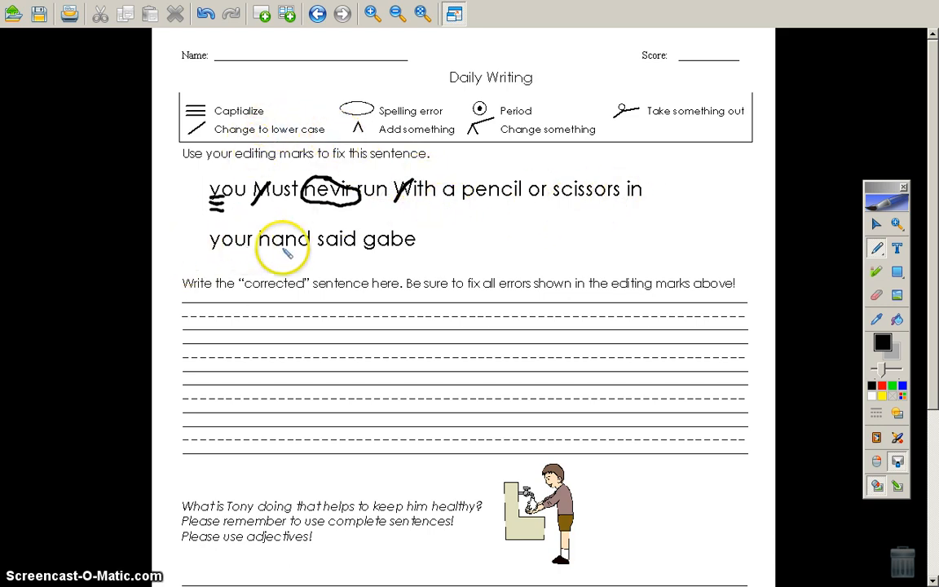
pyautogui.moveTo(385, 257)
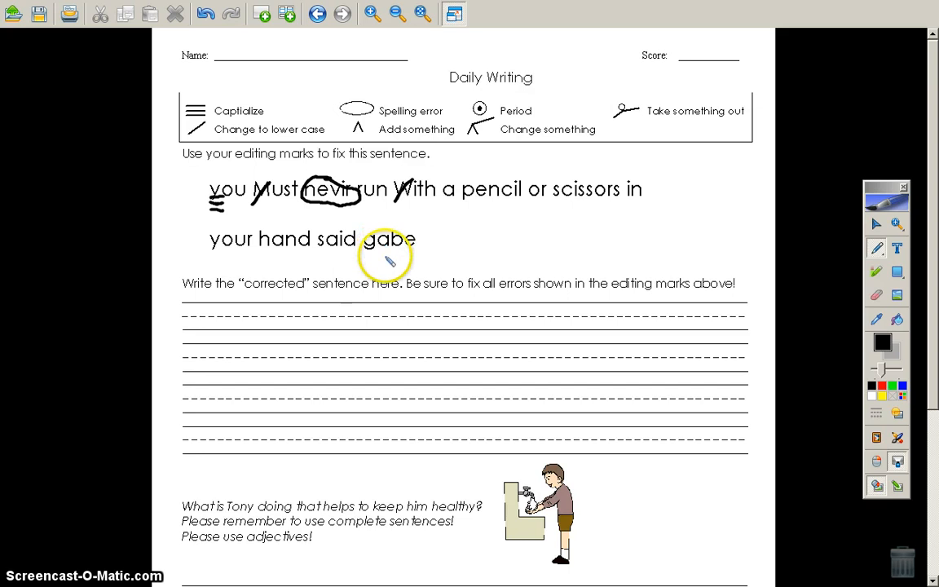
pyautogui.moveTo(365, 251)
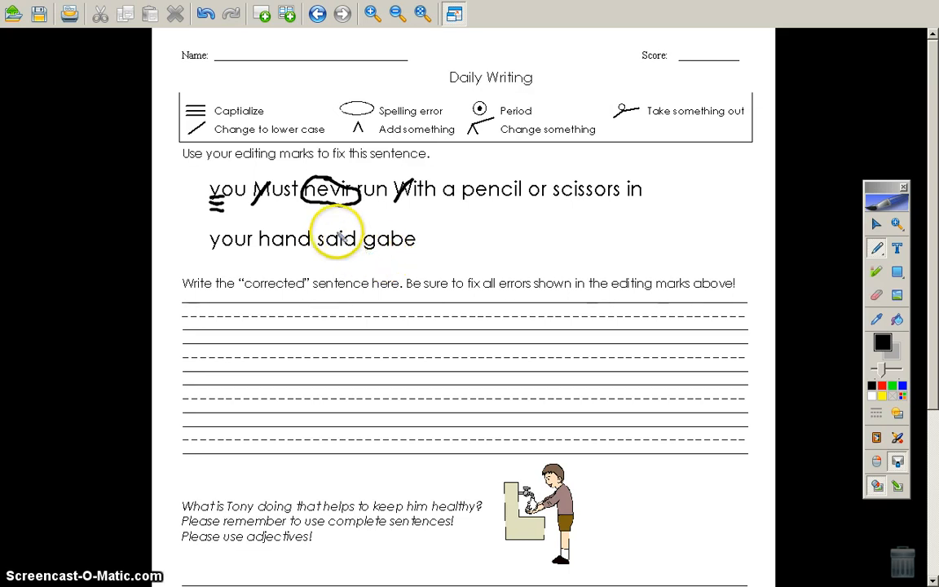
pyautogui.moveTo(422, 249)
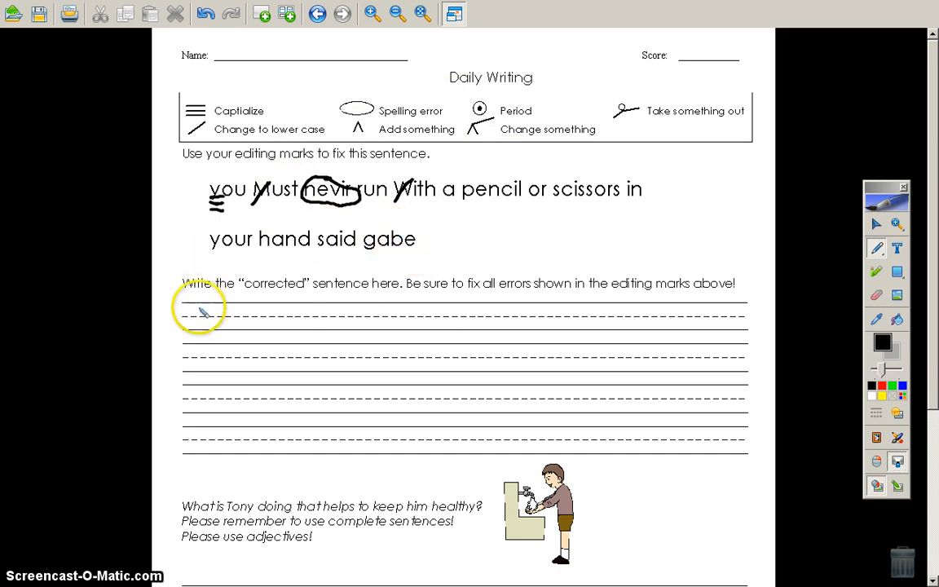
pyautogui.moveTo(477, 293)
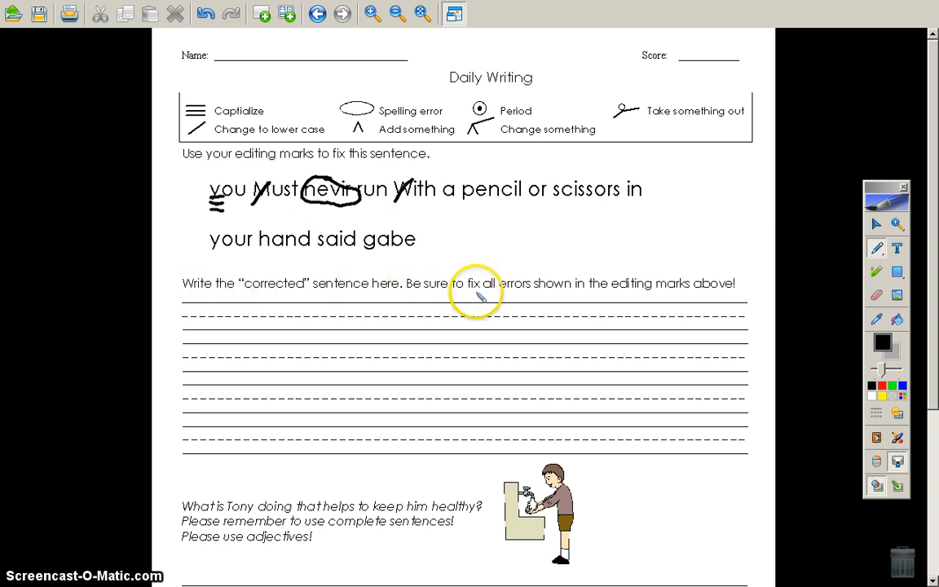
pyautogui.moveTo(599, 297)
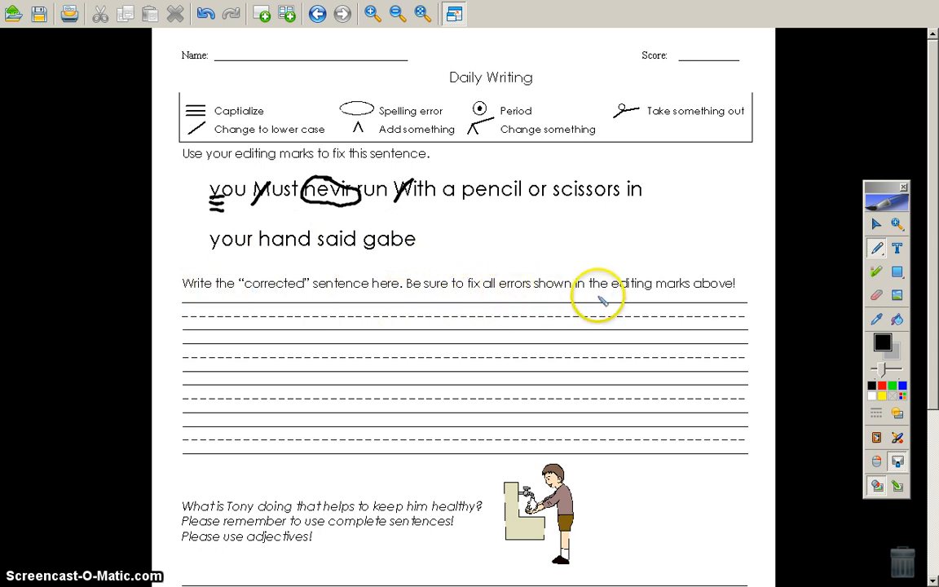
pyautogui.moveTo(738, 295)
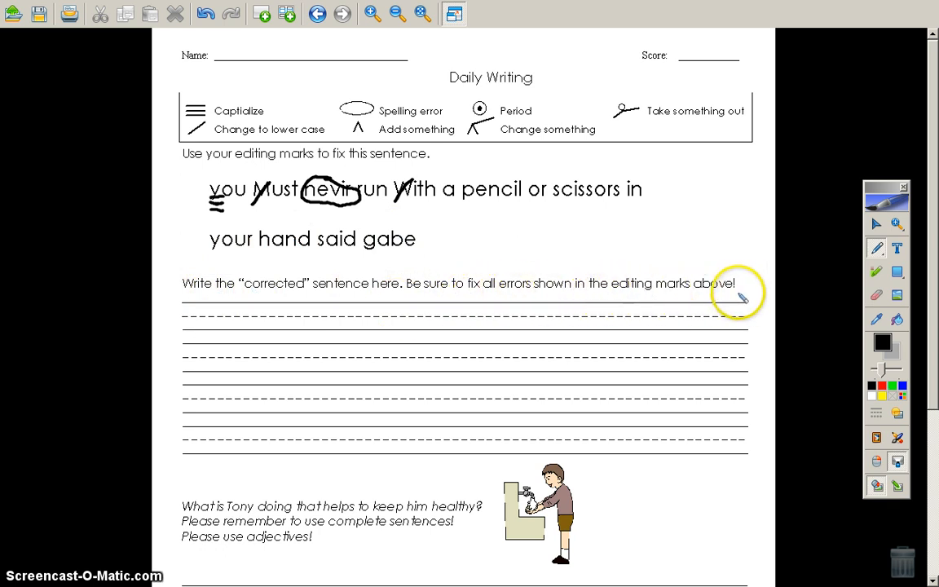
pyautogui.moveTo(464, 190)
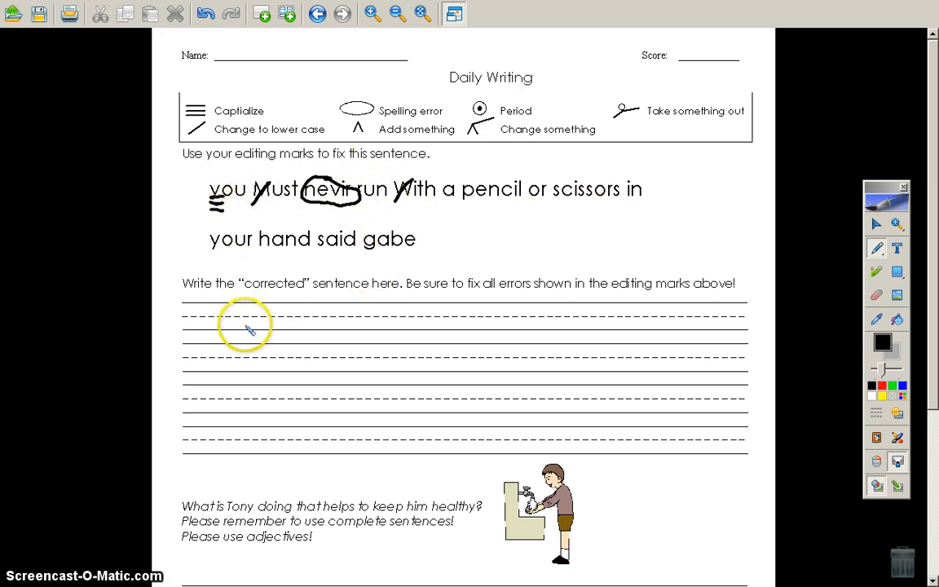
pyautogui.moveTo(249, 135)
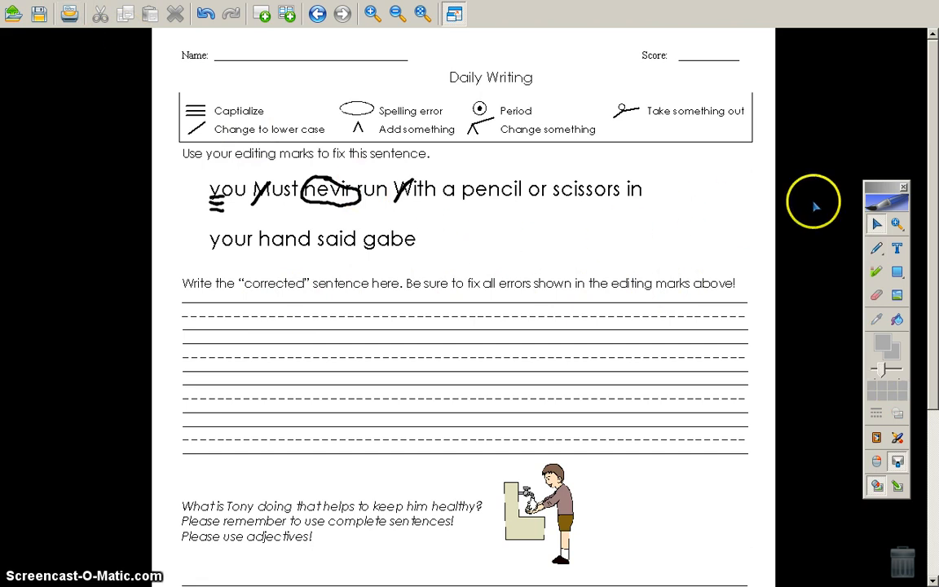
pyautogui.scroll(-3)
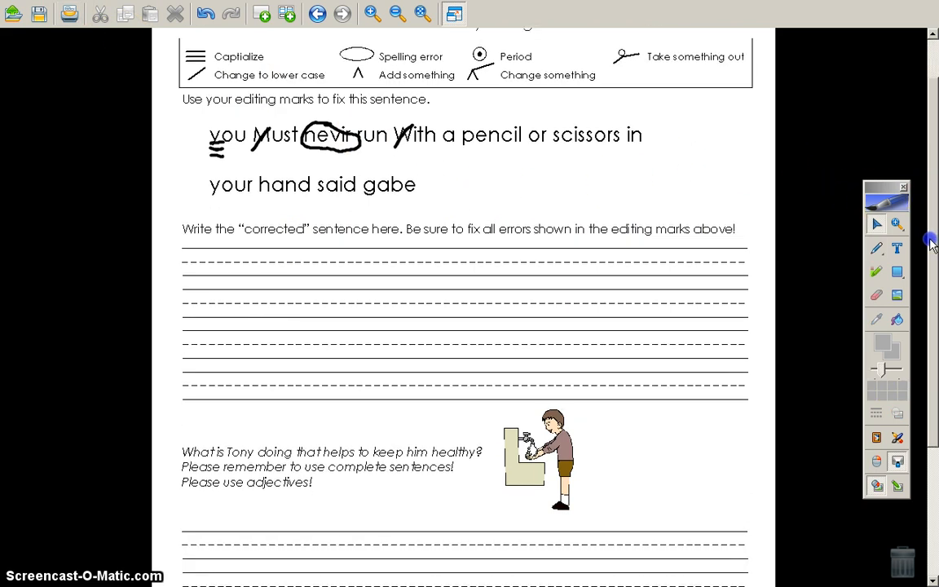
pyautogui.scroll(-3)
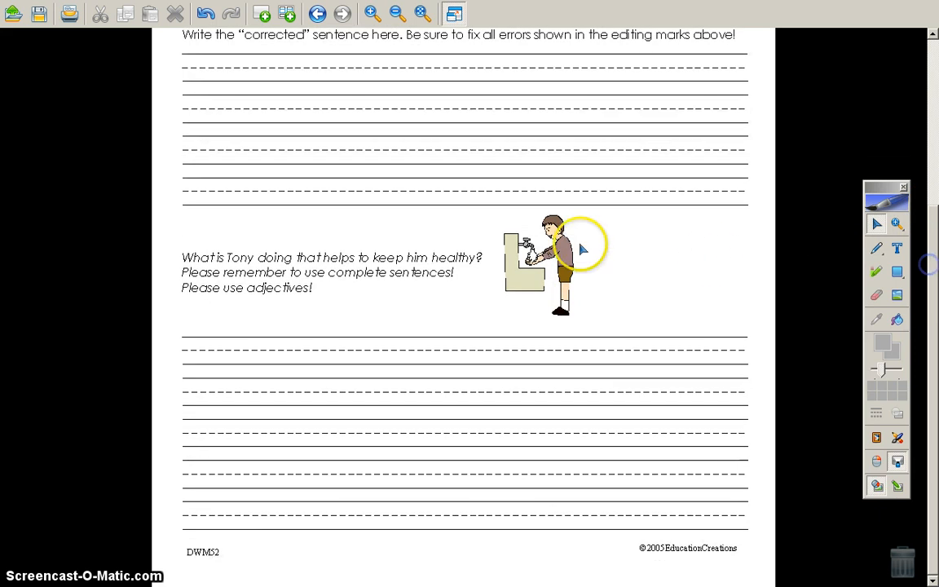
pyautogui.moveTo(366, 260)
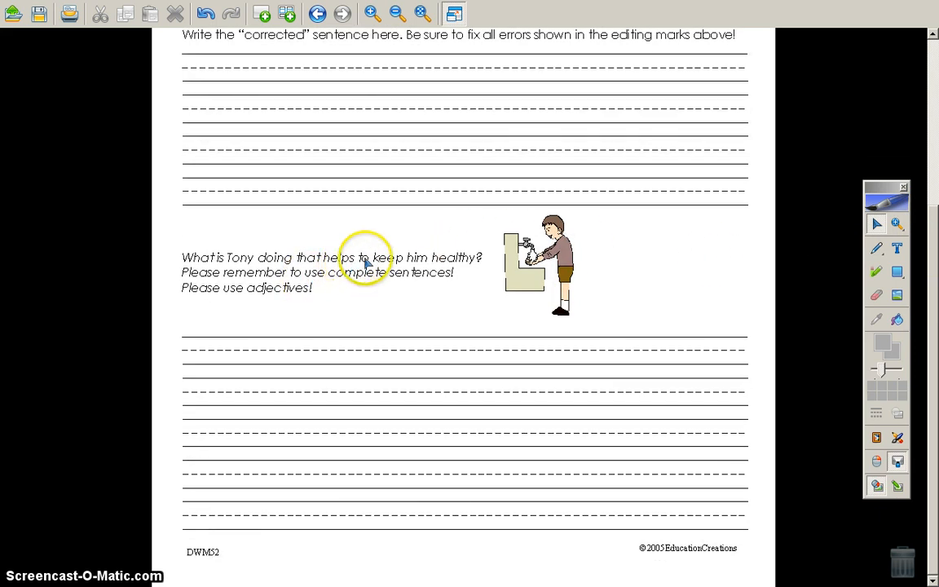
pyautogui.moveTo(562, 308)
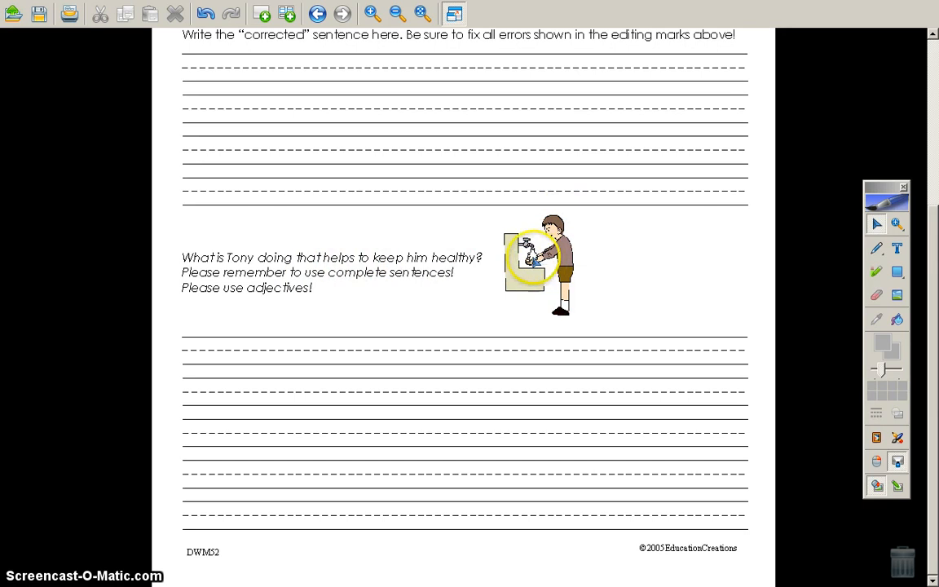
pyautogui.moveTo(388, 269)
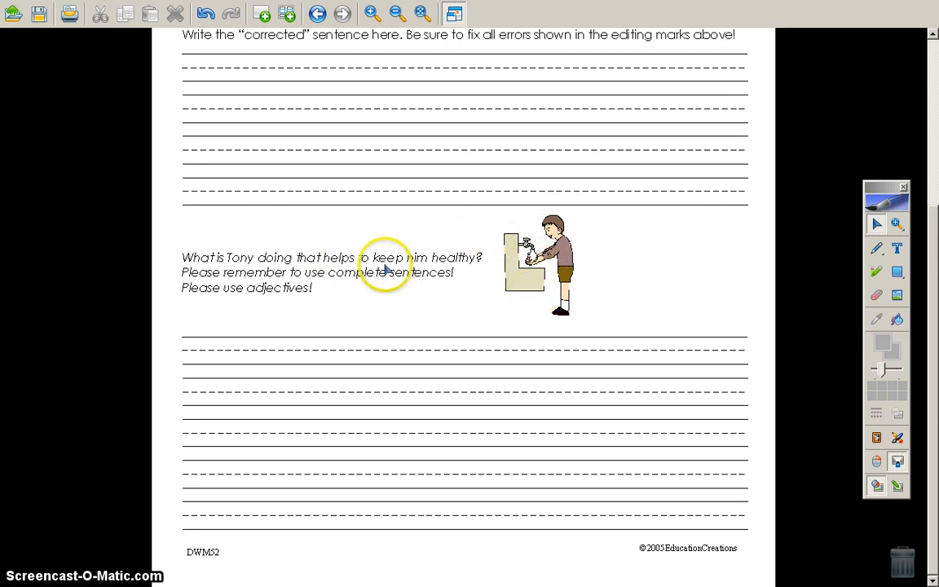
pyautogui.moveTo(293, 285)
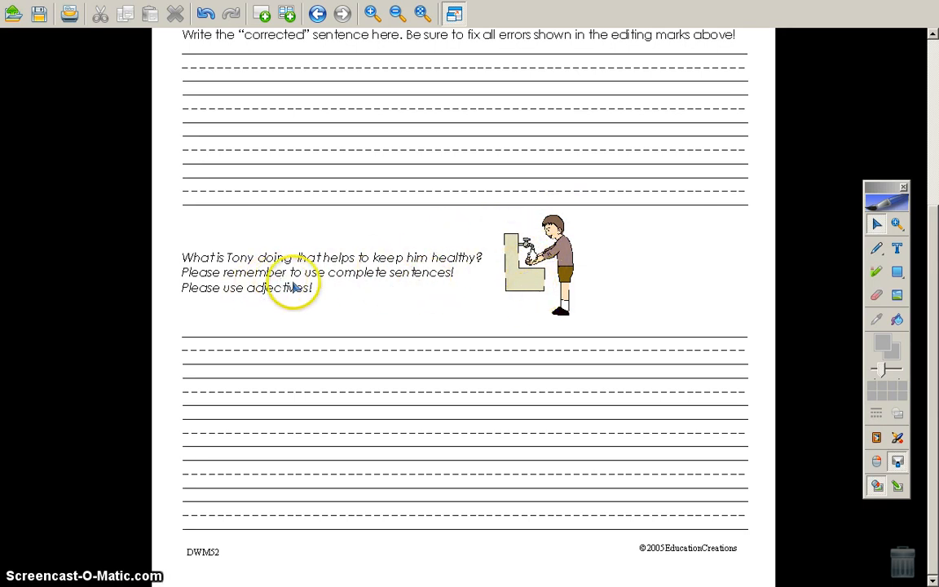
pyautogui.moveTo(269, 301)
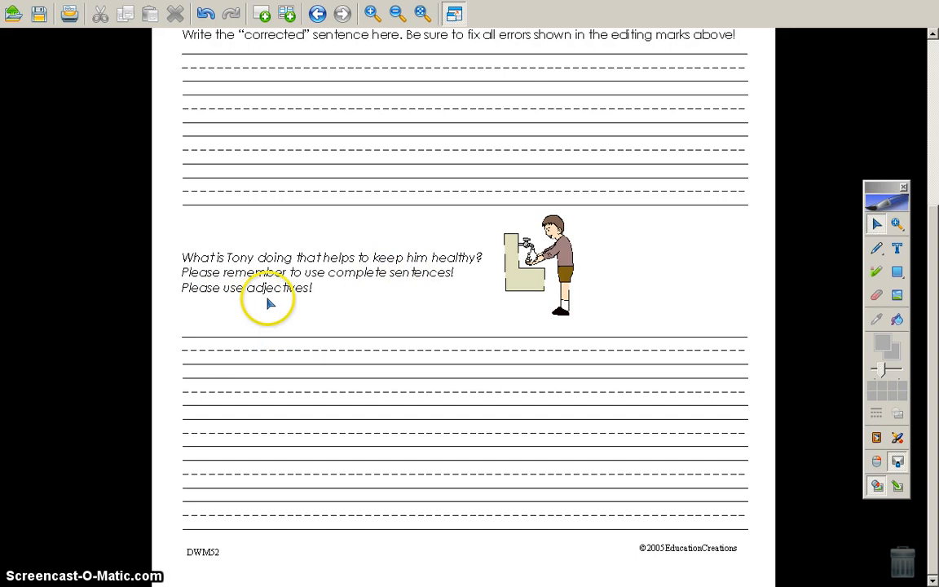
pyautogui.moveTo(274, 326)
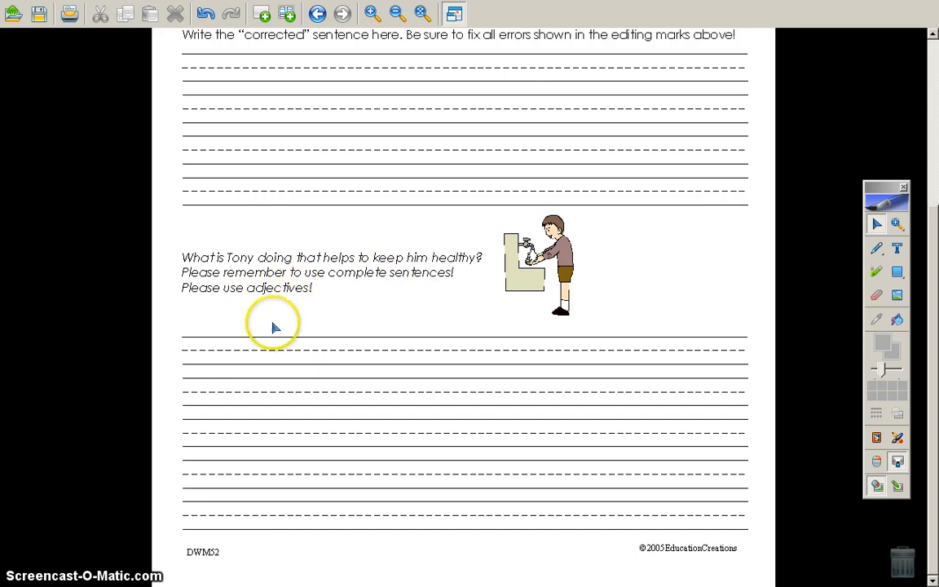
pyautogui.moveTo(446, 231)
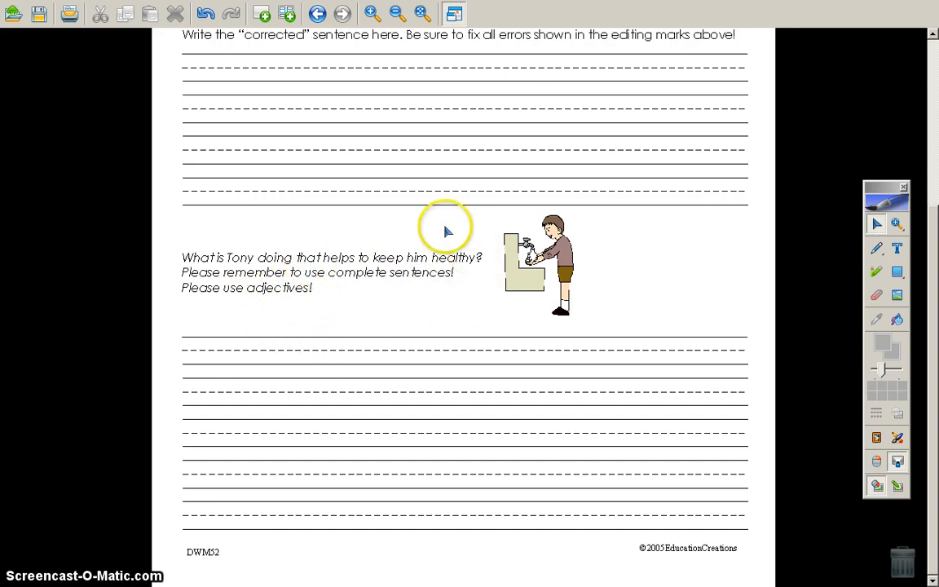
pyautogui.moveTo(299, 396)
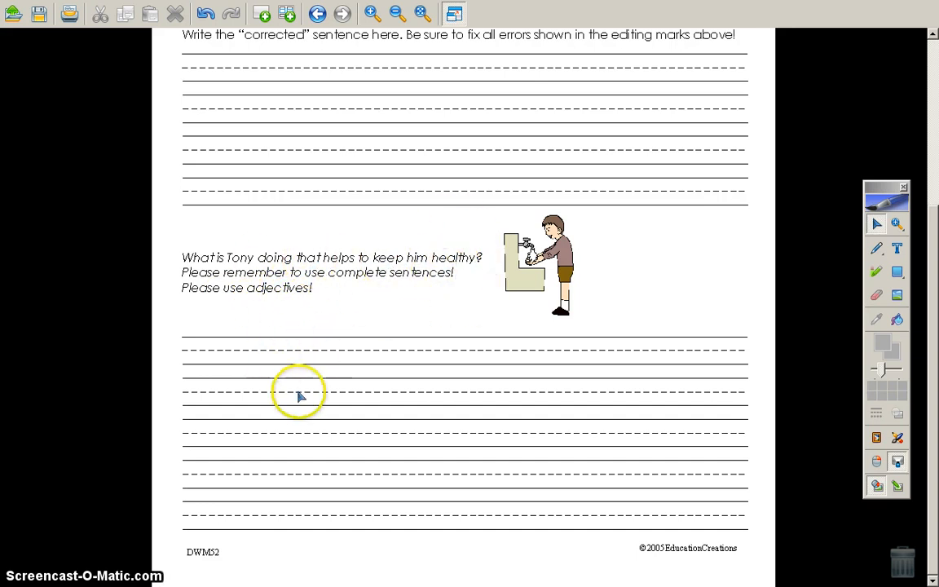
pyautogui.moveTo(503, 353)
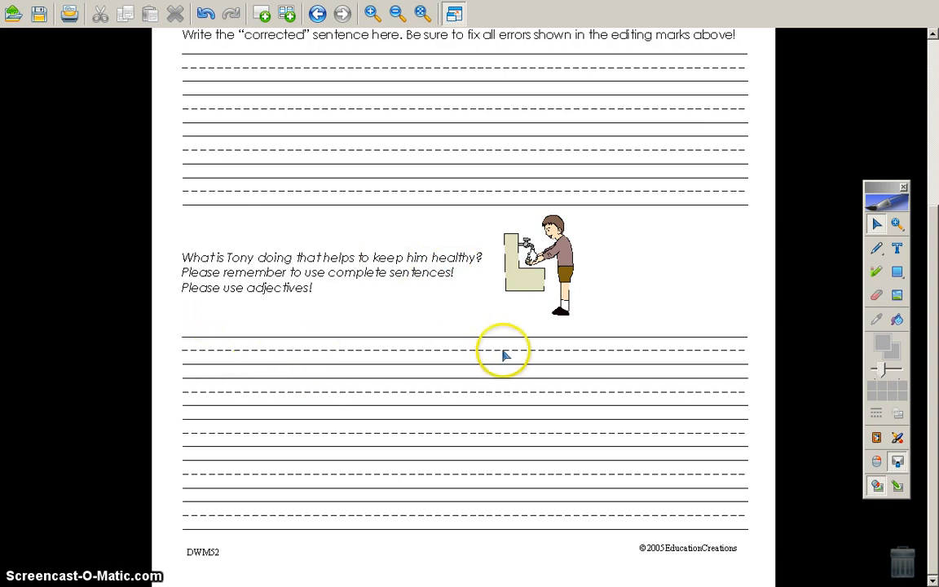
pyautogui.moveTo(210, 354)
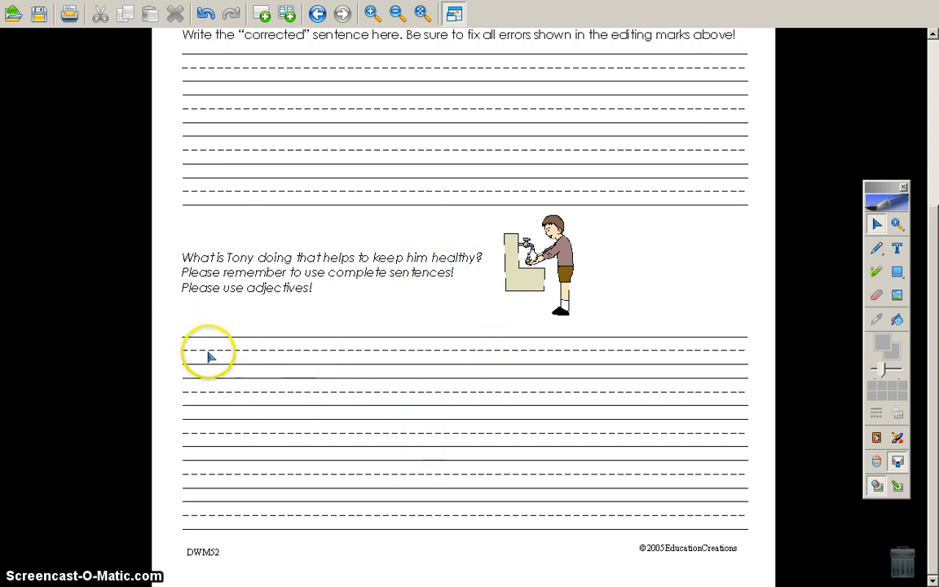
pyautogui.moveTo(245, 306)
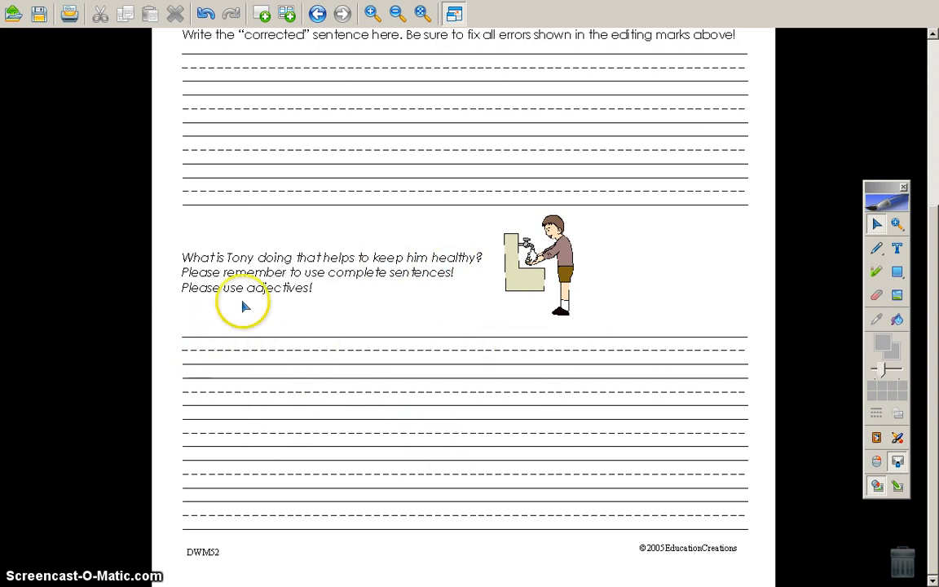
pyautogui.moveTo(312, 334)
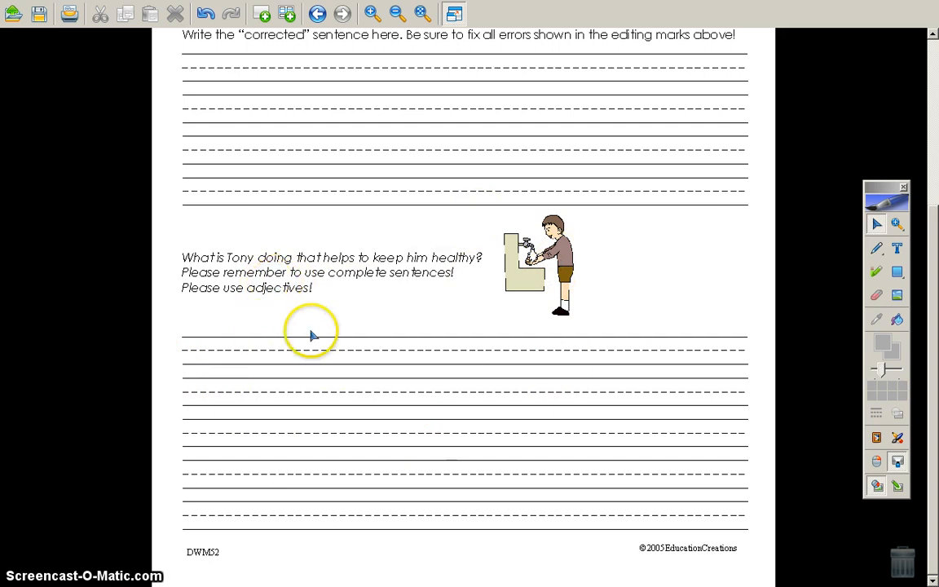